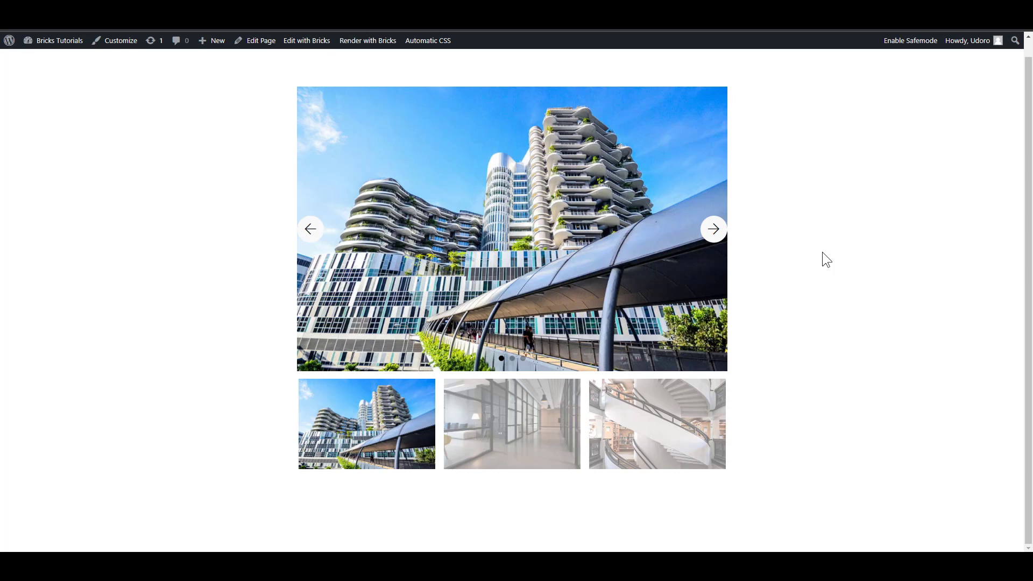
mouse_move(751, 247)
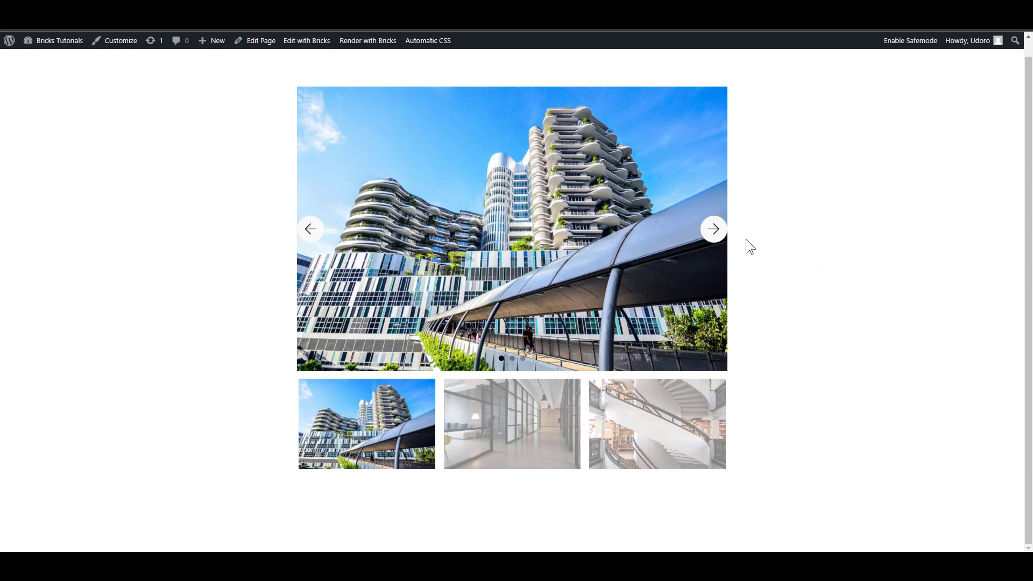
- Open the page in Bricks, inspect Main slider and thumbnail slider, and preview the front end
left_click(305, 40)
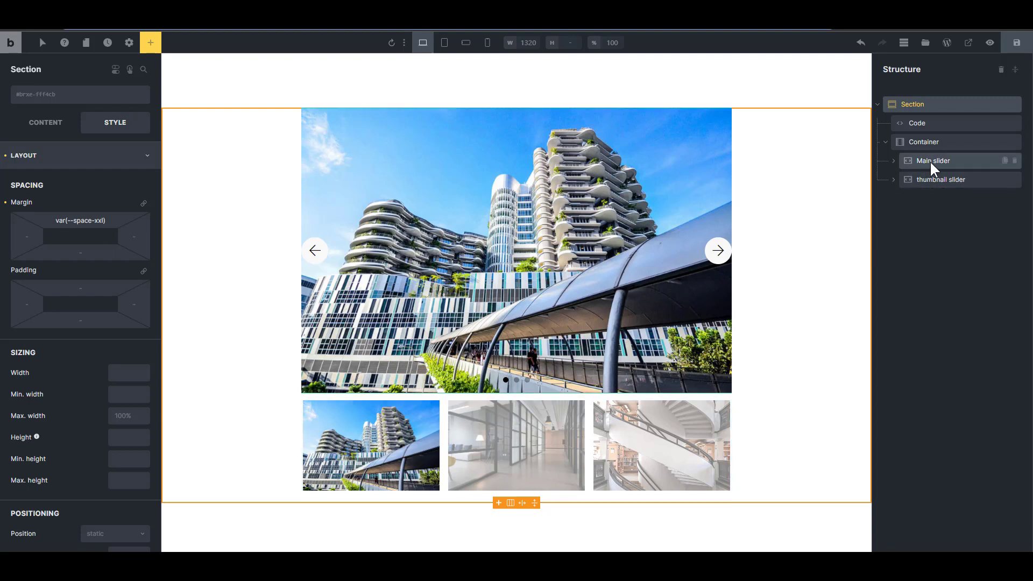
left_click(933, 160)
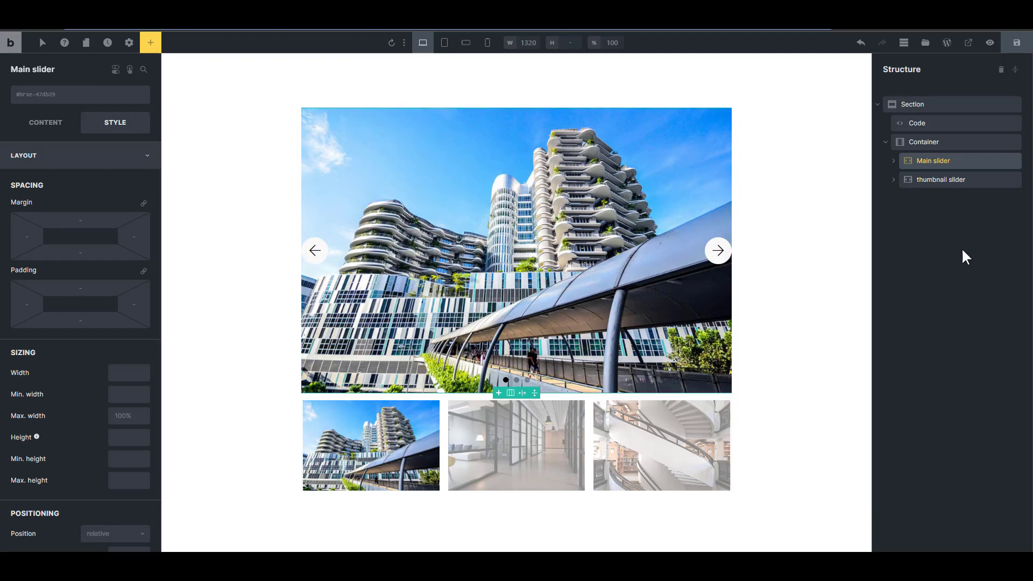
left_click(941, 179)
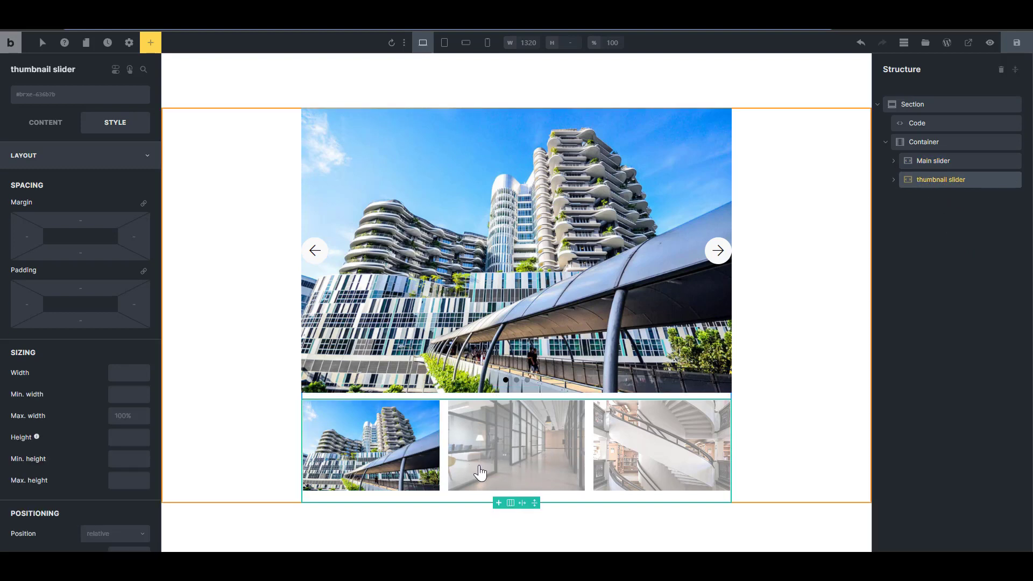
mouse_move(596, 461)
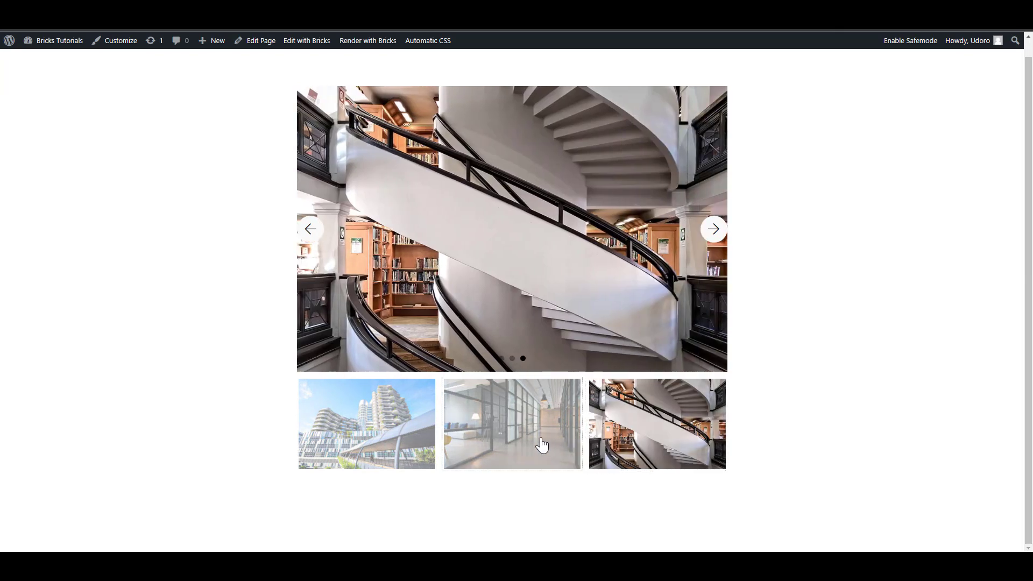
left_click(511, 423)
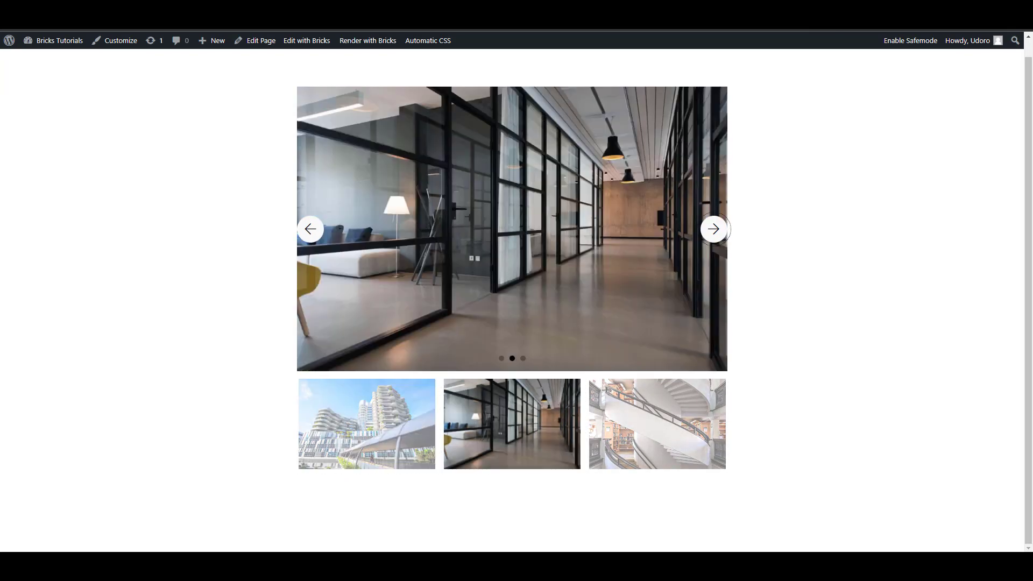
left_click(306, 40)
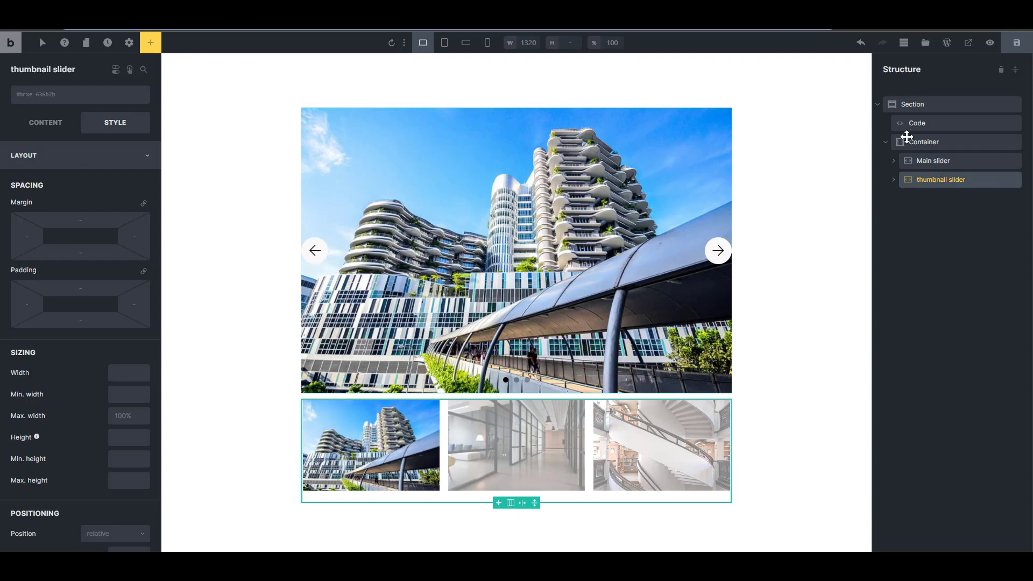
- Review the Code element's sync script, highlighting the main and thumbnail variables, then check Main slider's ID
left_click(917, 124)
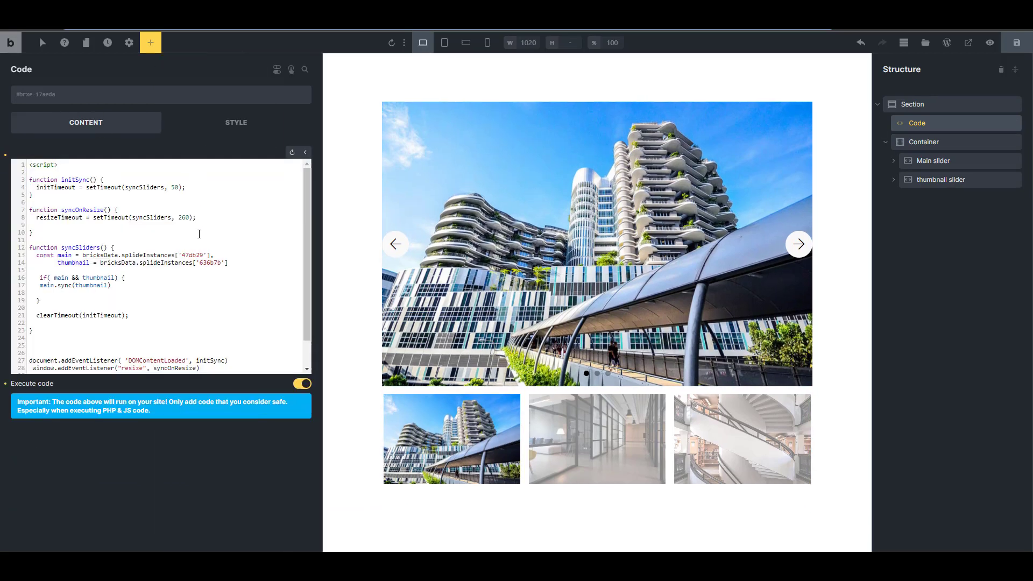
scroll("down", 3)
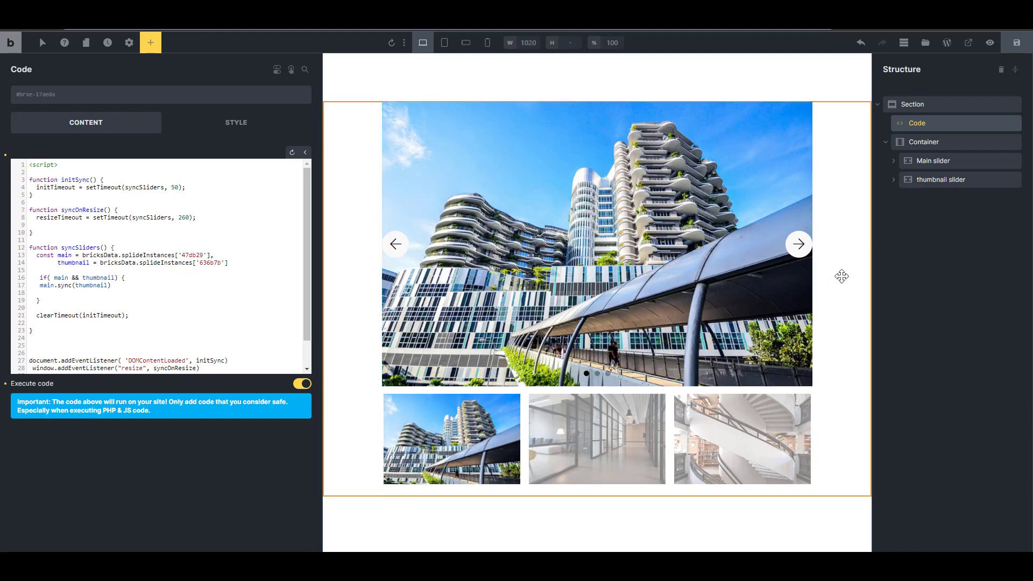
left_click(941, 179)
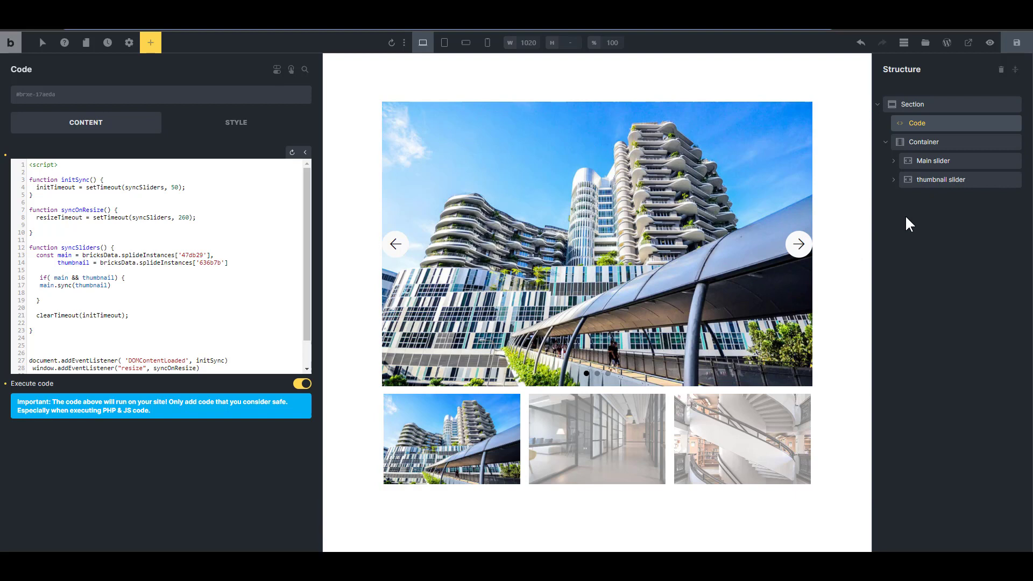
mouse_move(921, 182)
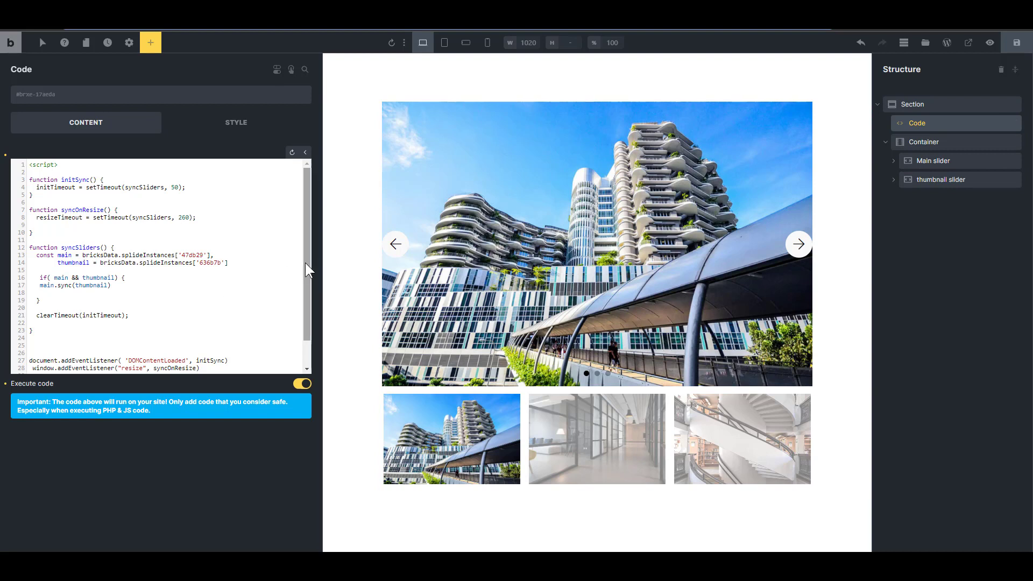
scroll("down", 3)
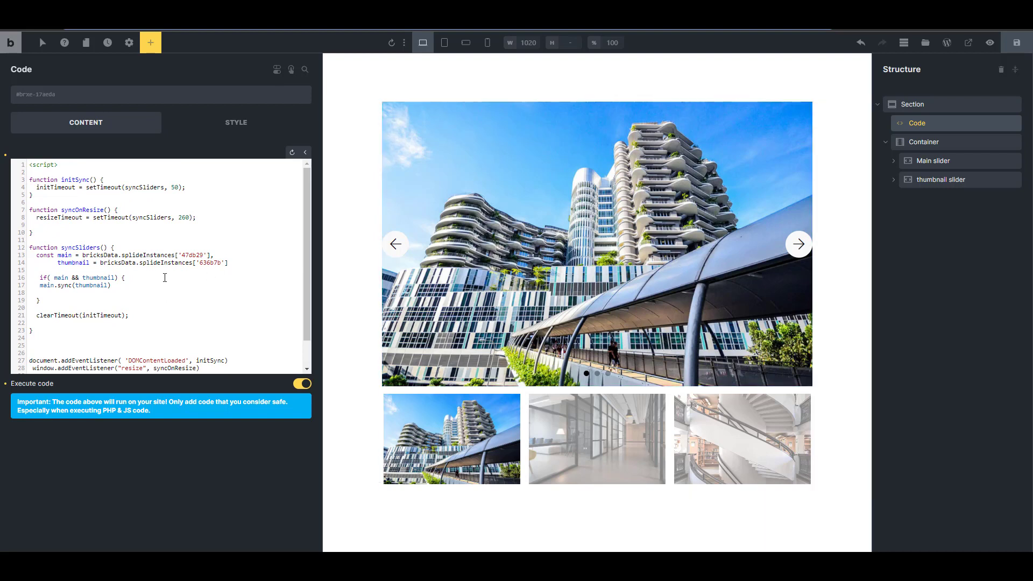
double_click(65, 255)
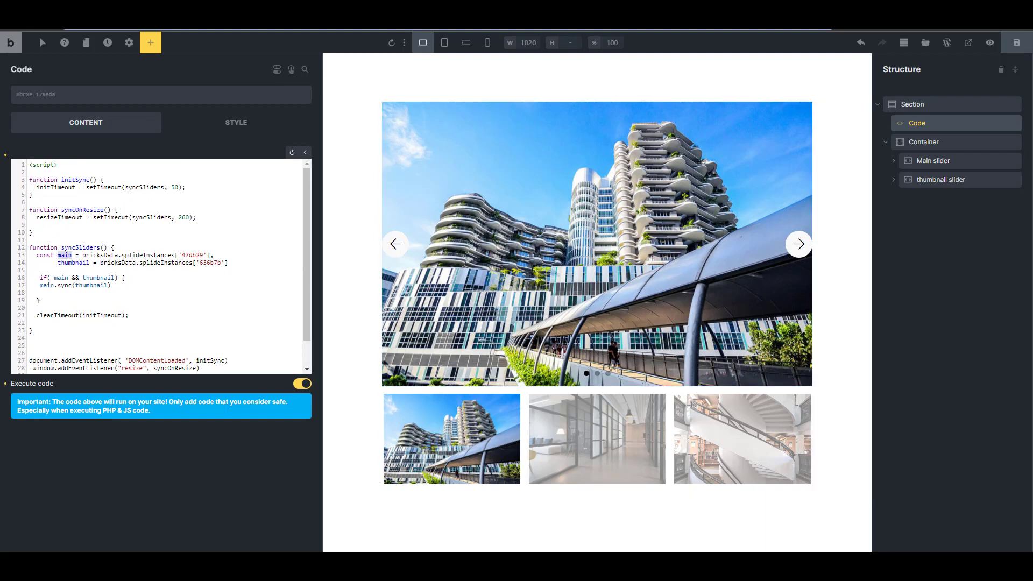
double_click(73, 262)
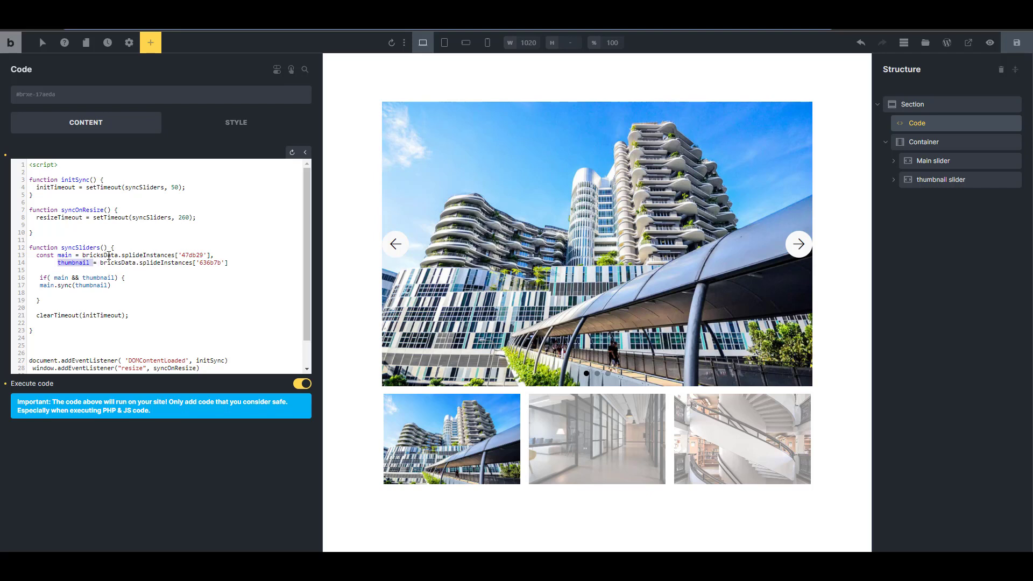
left_click(933, 160)
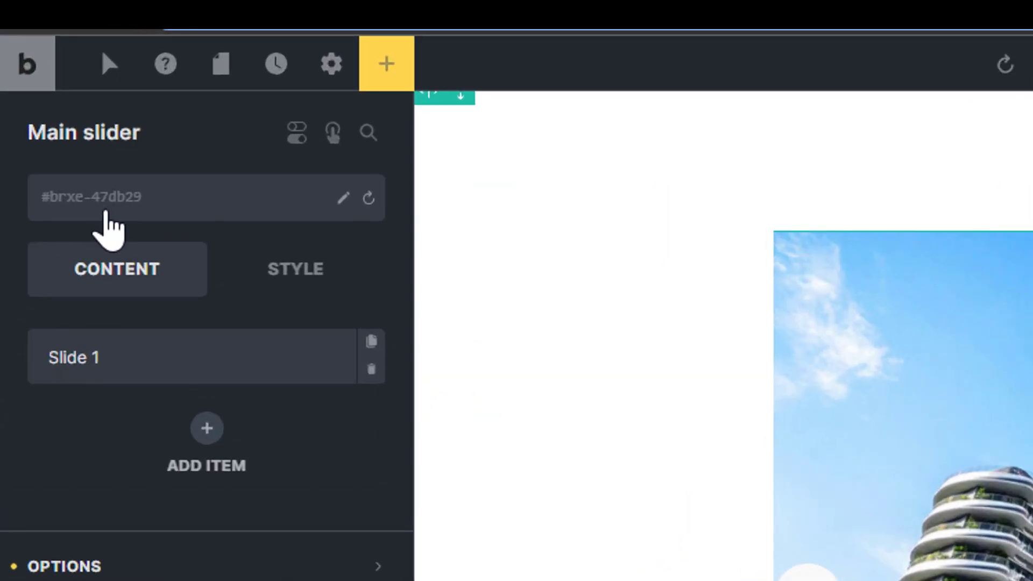
mouse_move(205, 224)
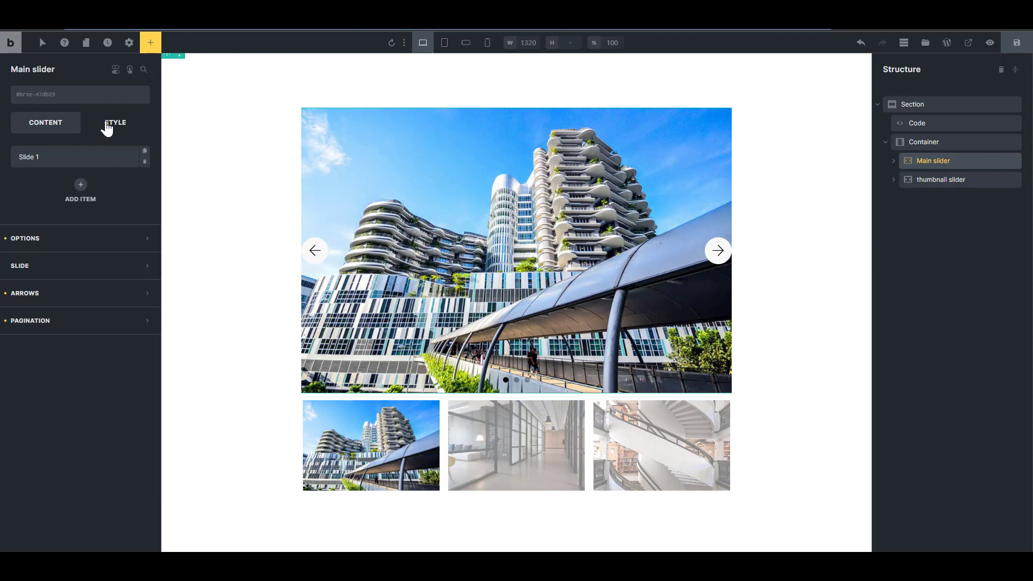
mouse_move(134, 95)
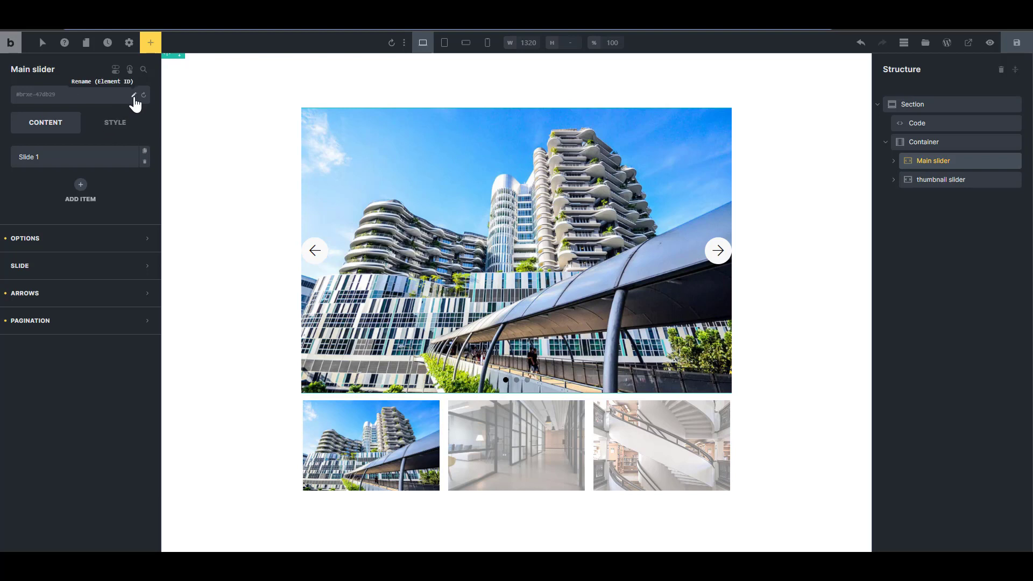
mouse_move(46, 103)
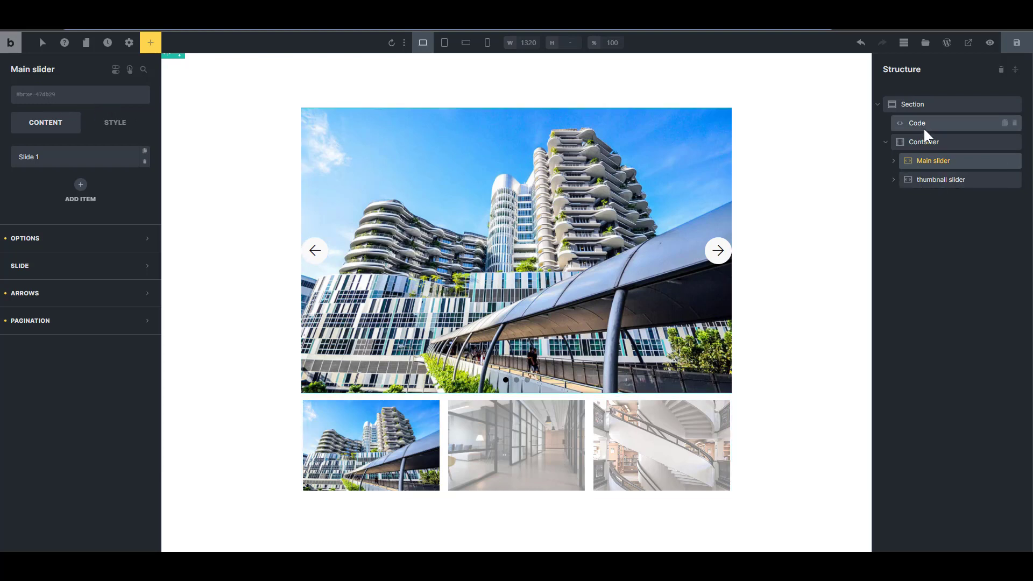
- Set the element IDs to main_slider and thumbnail_slider on the two sliders
left_click(59, 94)
type("#main_slider")
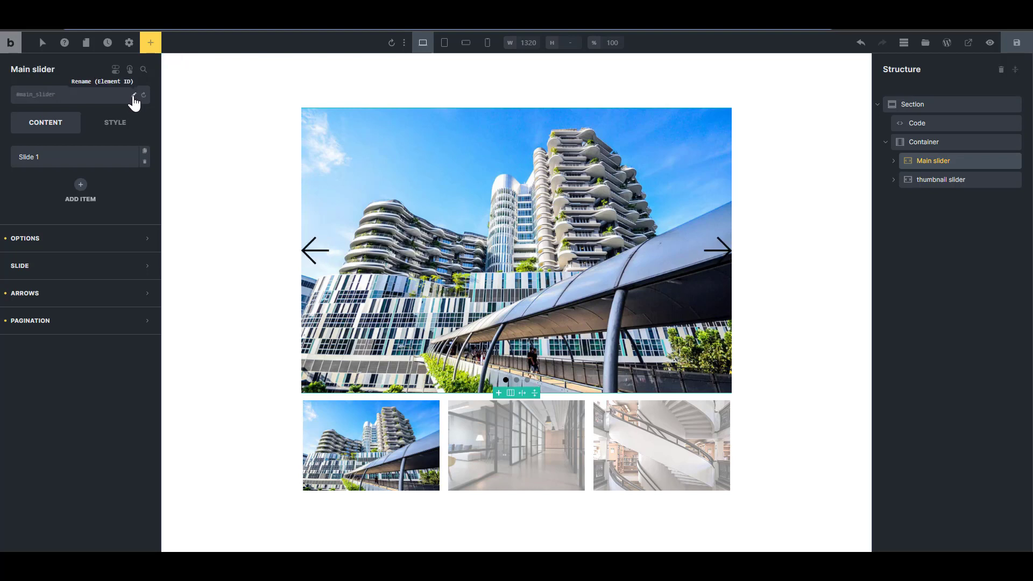
left_click(940, 179)
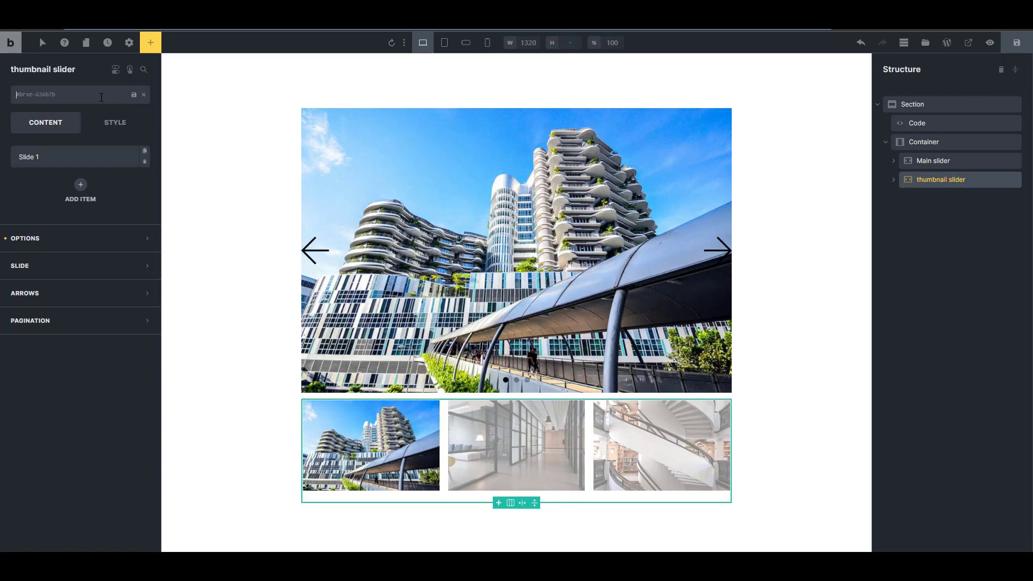
type("thumbnail_slider")
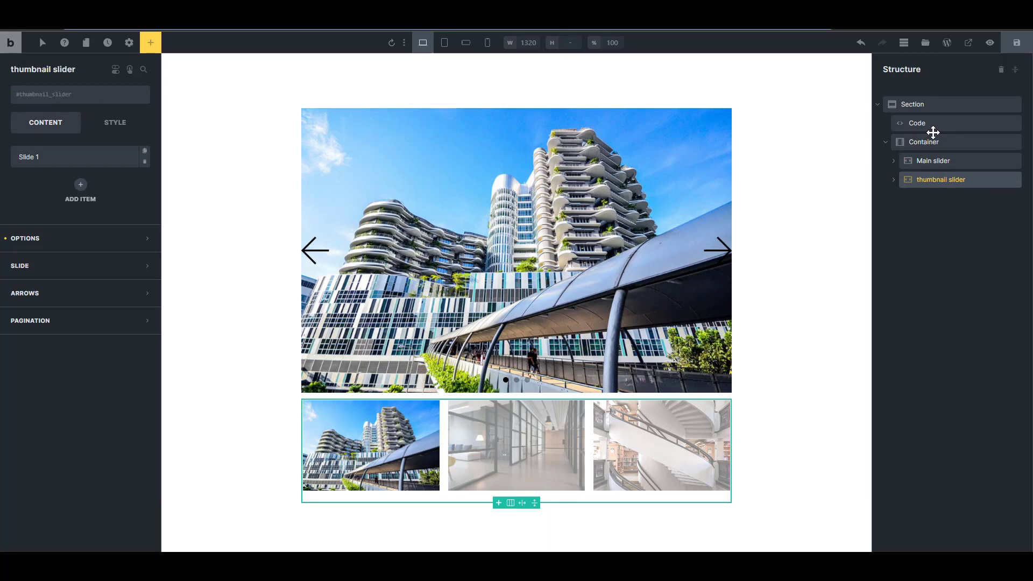
left_click(917, 123)
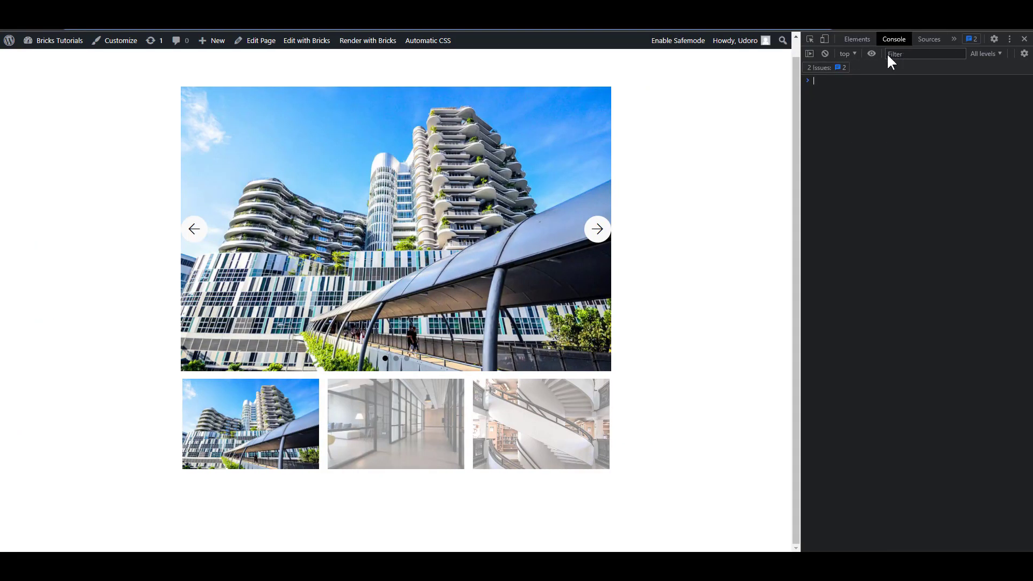
- Run bricksData.splideInstances in the Console and expand the result to see both Splide instances
type("bricksData.splideInstances")
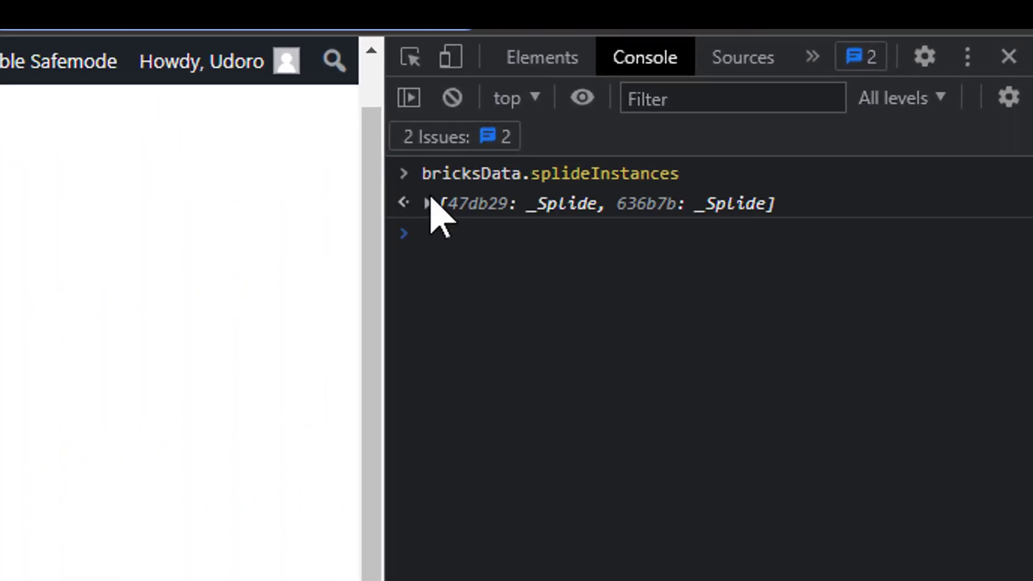
left_click(402, 202)
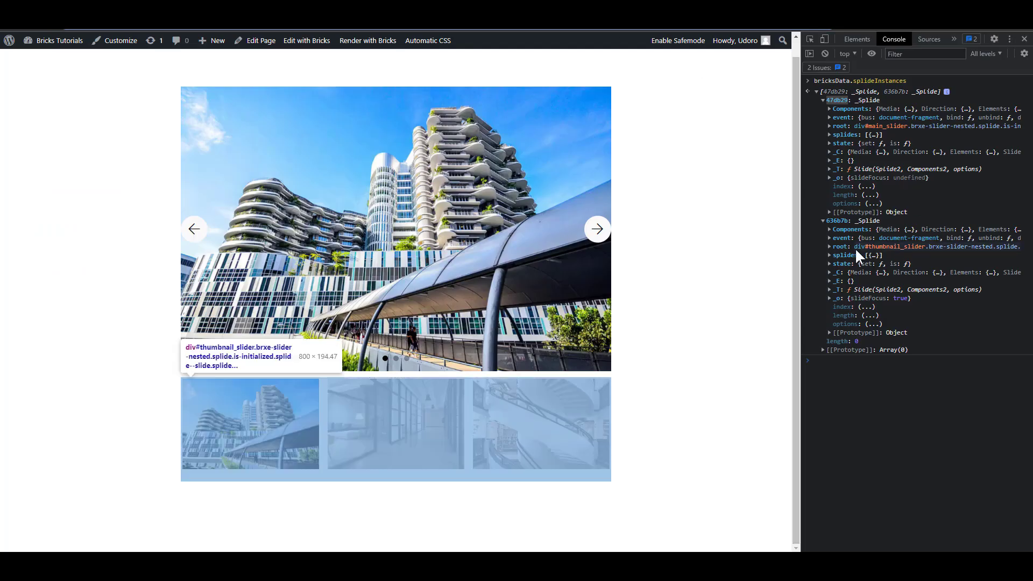
mouse_move(873, 257)
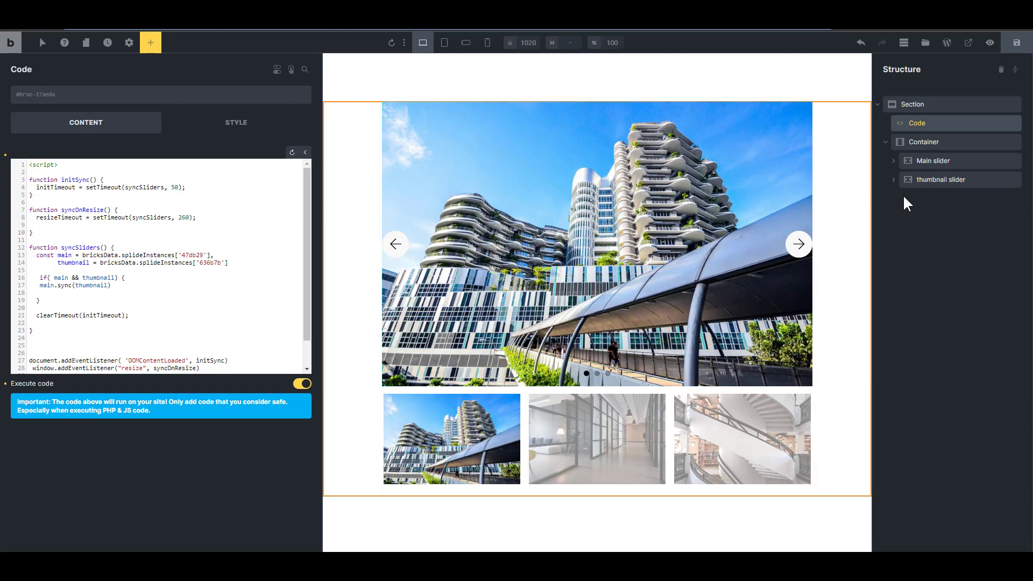
- In the thumbnail slider's Custom options, duplicate the 580 breakpoint entry and change it to 320
left_click(942, 179)
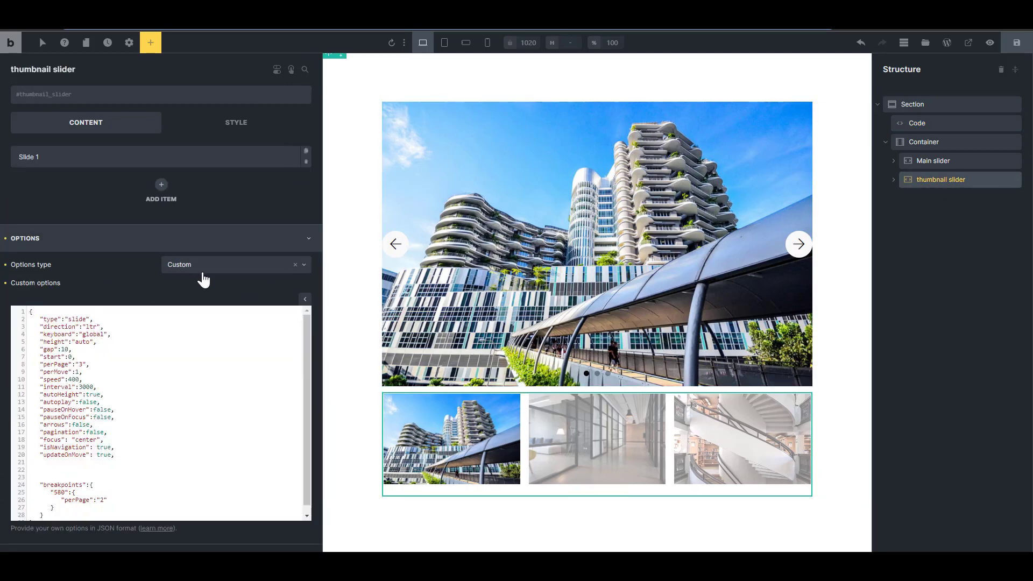
left_click(231, 265)
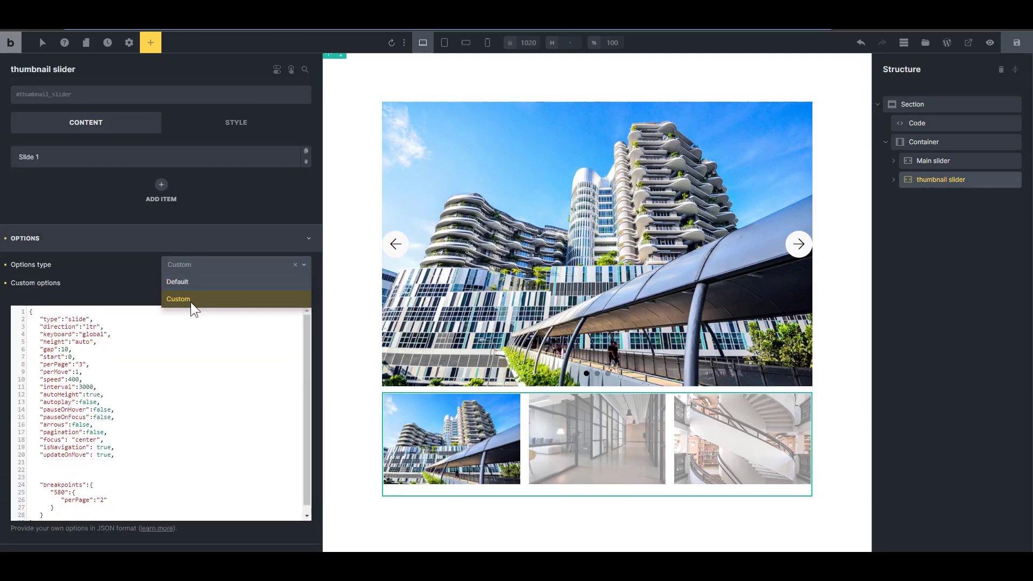
left_click(179, 299)
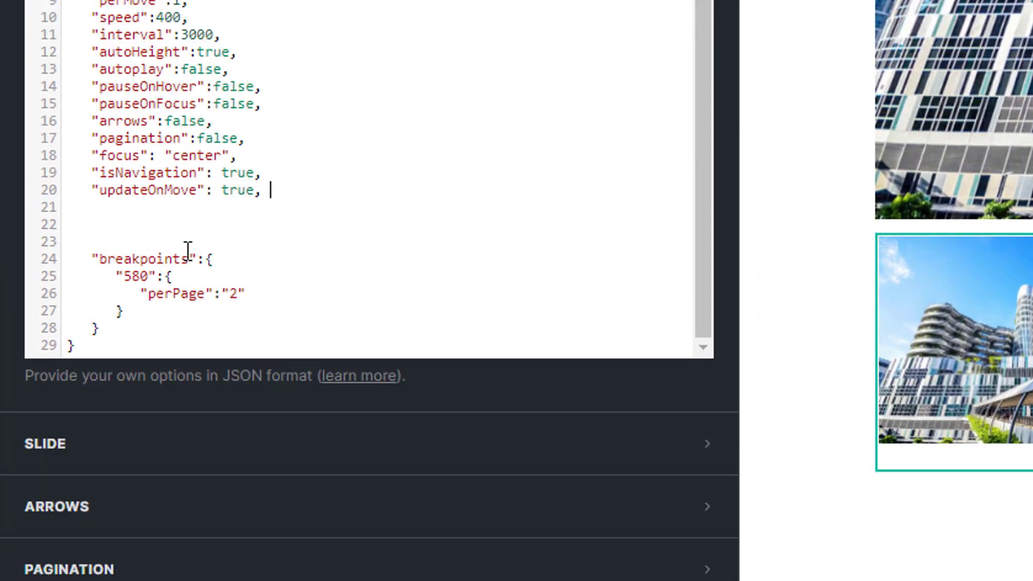
left_click_drag(105, 276, 118, 311)
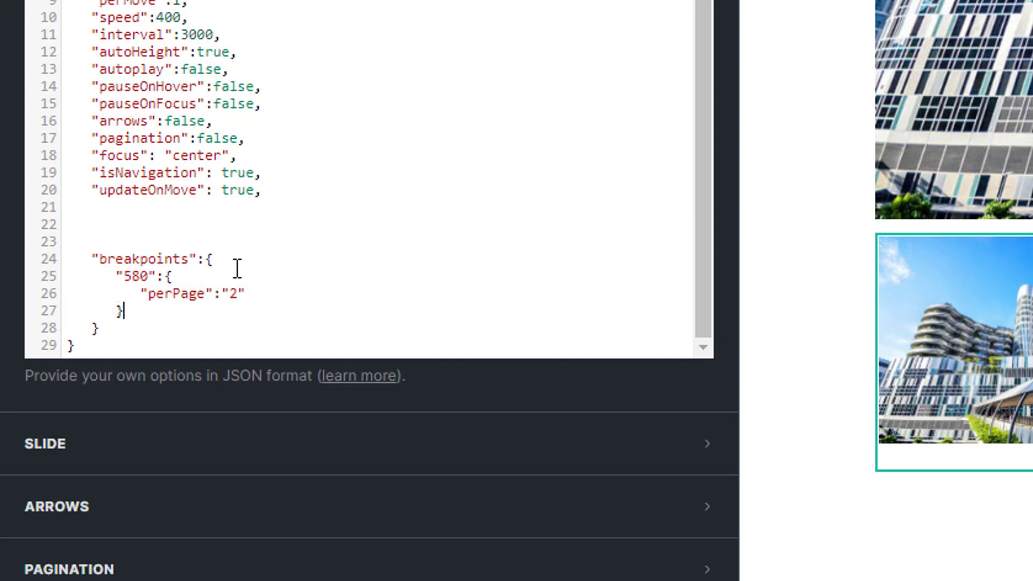
type(",")
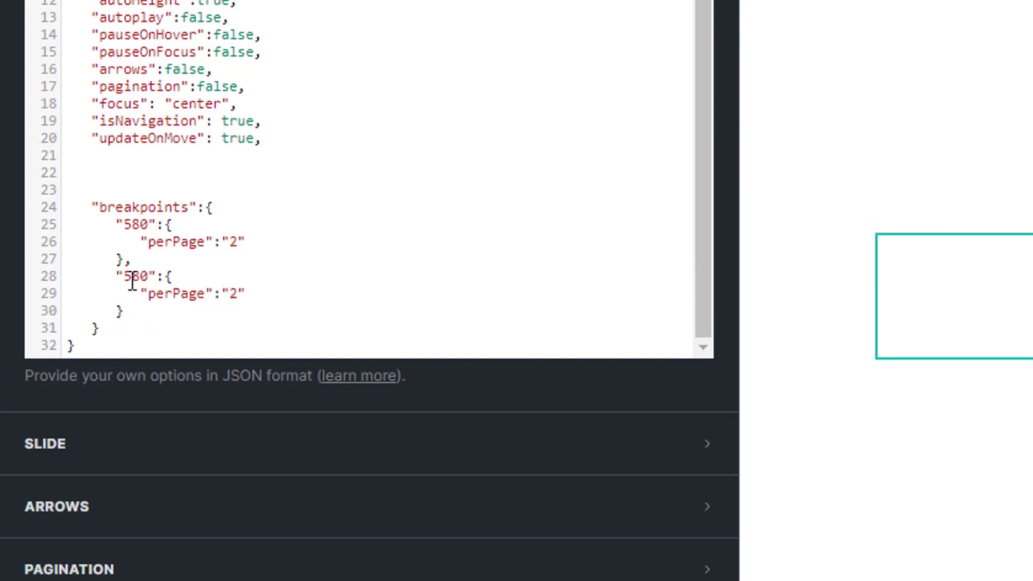
double_click(127, 276)
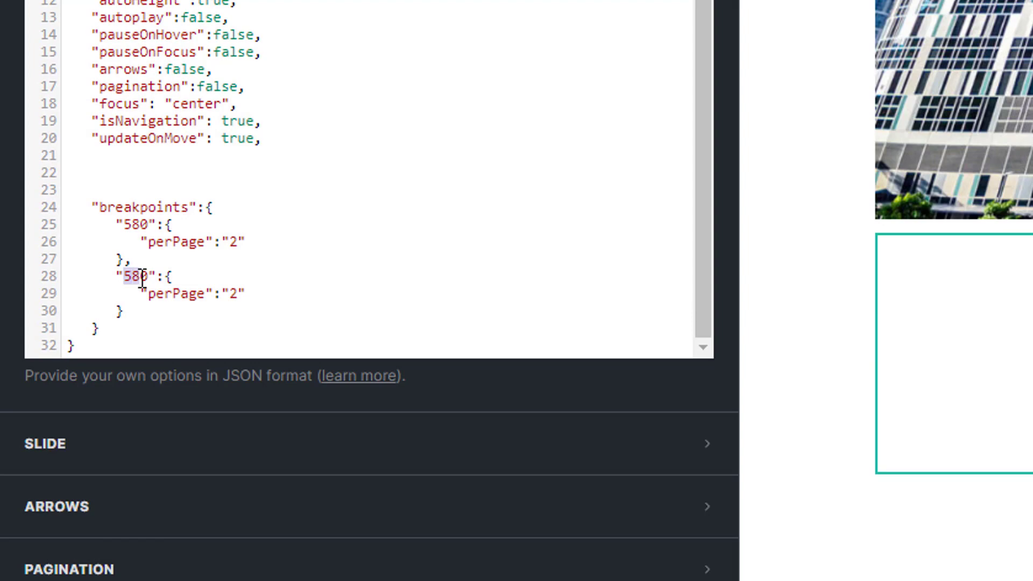
type("320")
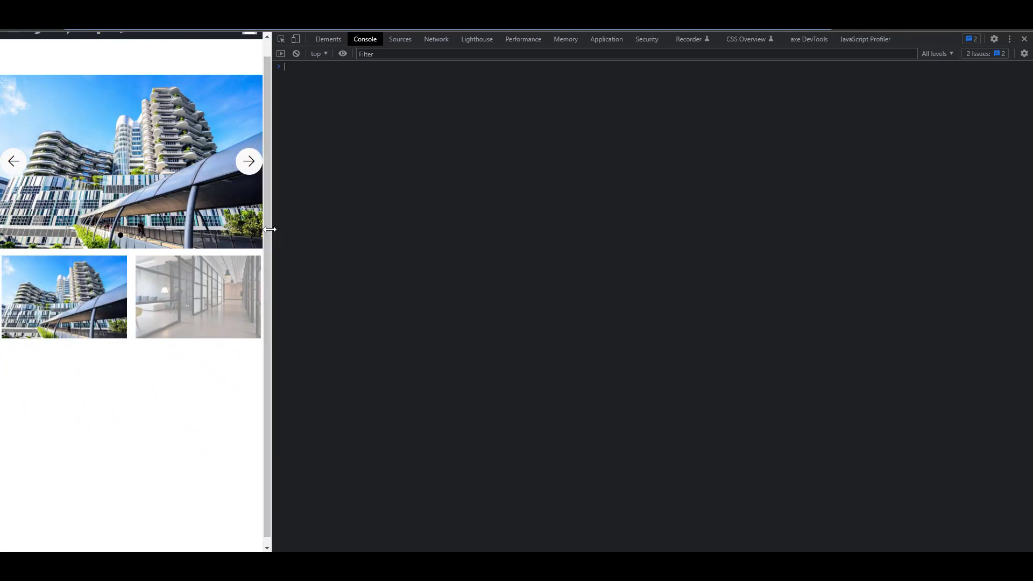
- Drag the DevTools divider to narrow the page to about 322 pixels wide
left_click_drag(270, 229, 152, 229)
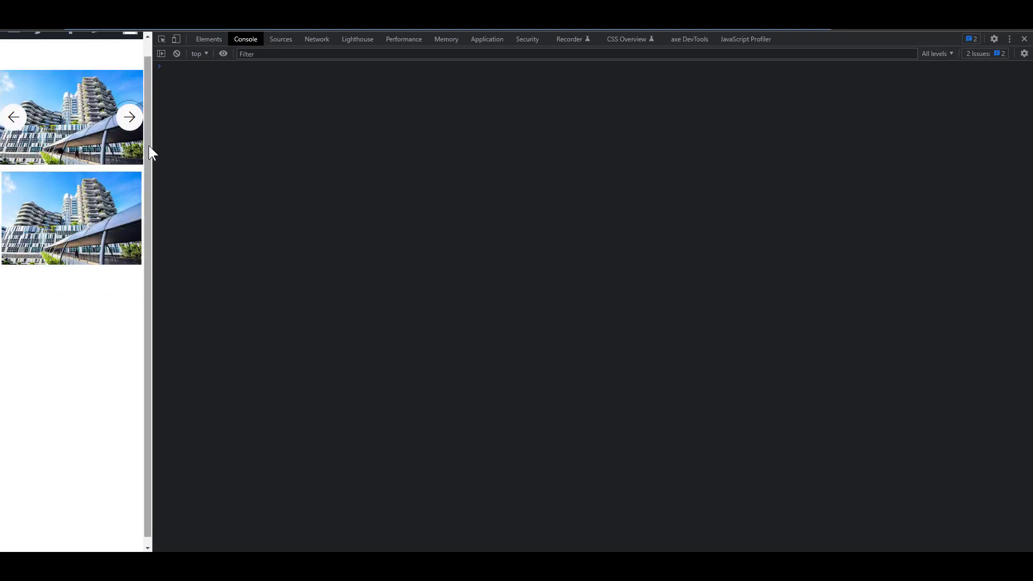
left_click_drag(149, 158, 173, 158)
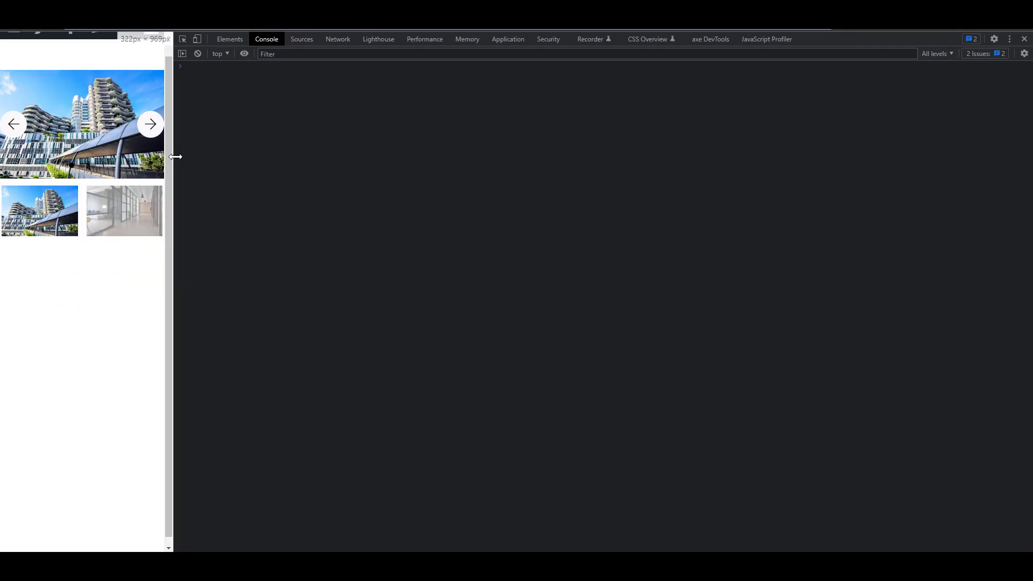